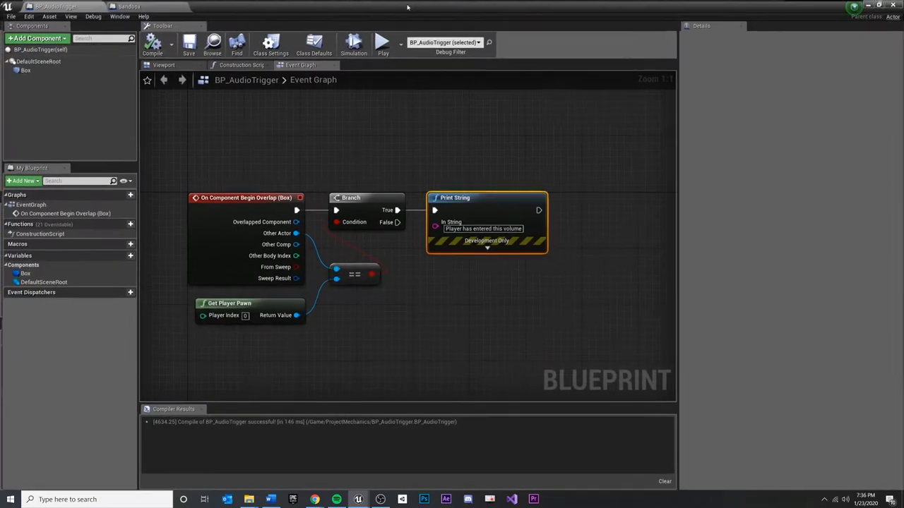
pyautogui.moveTo(455, 198)
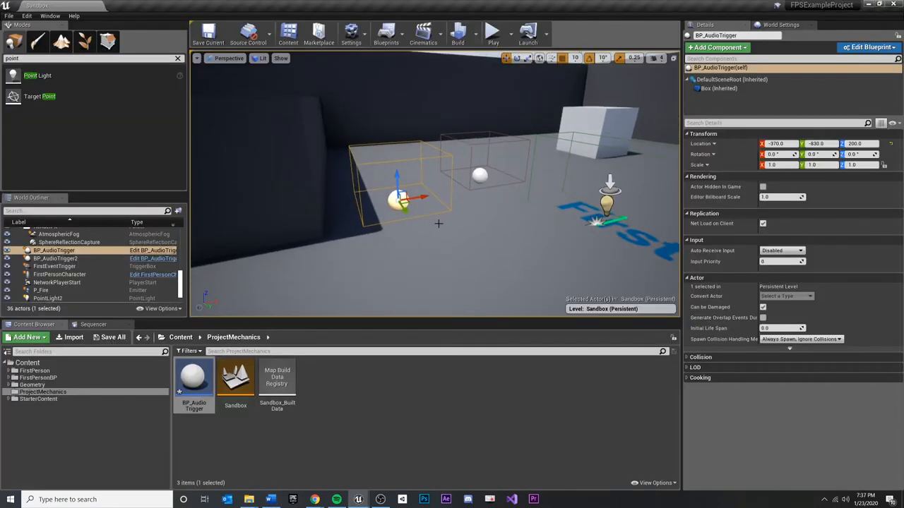
pyautogui.moveTo(554, 194)
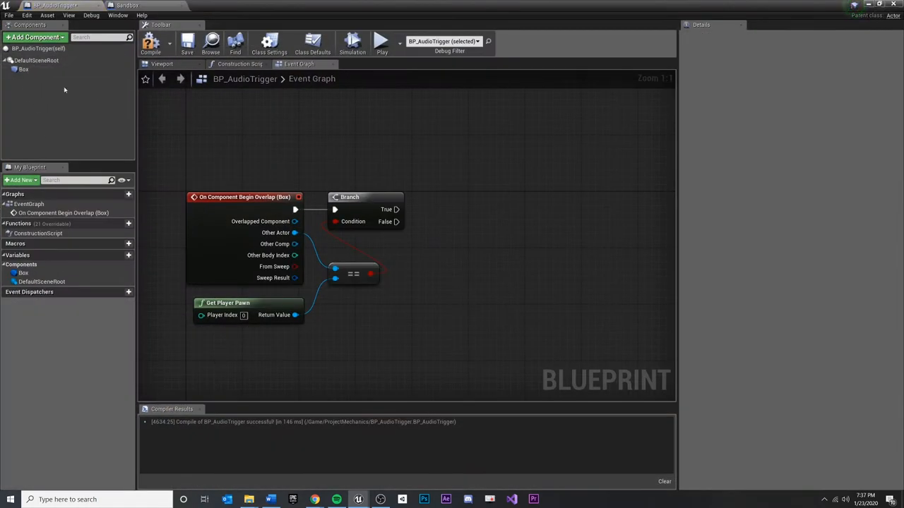
pyautogui.moveTo(22, 70)
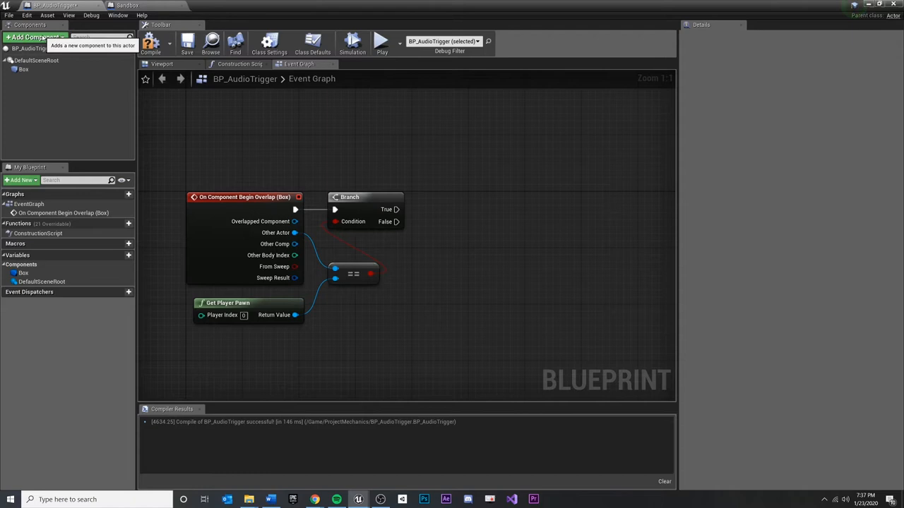
# Step: Add an Audio component to BP_AudioTrigger and raise it above the sphere inside the trigger box
pyautogui.click(34, 36)
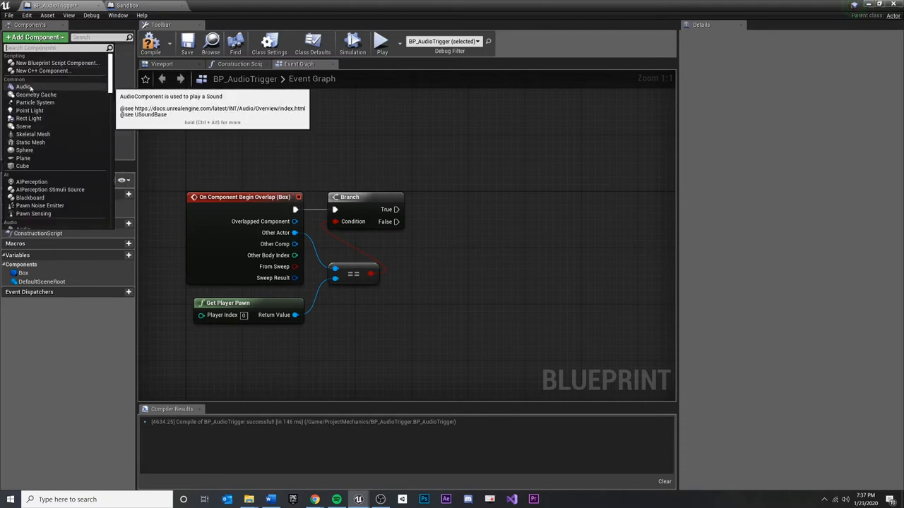
pyautogui.click(24, 87)
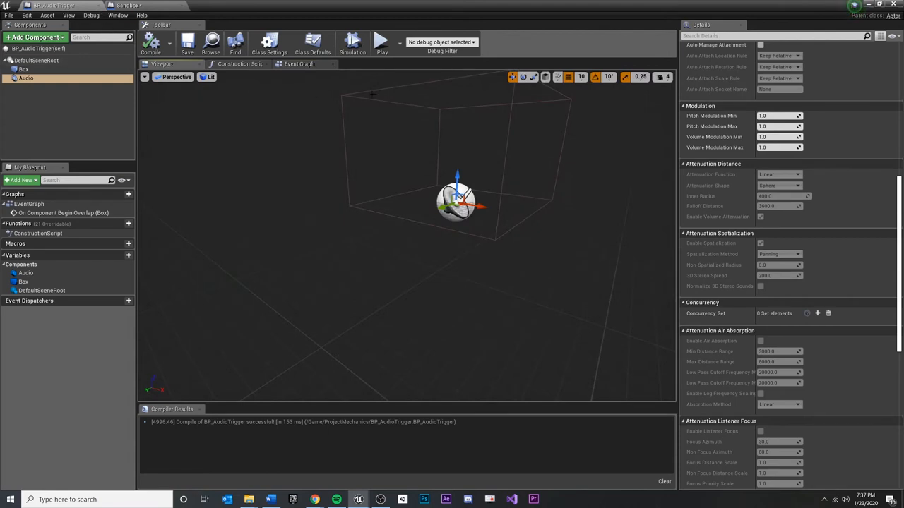
pyautogui.moveTo(458, 201); pyautogui.dragTo(461, 138)
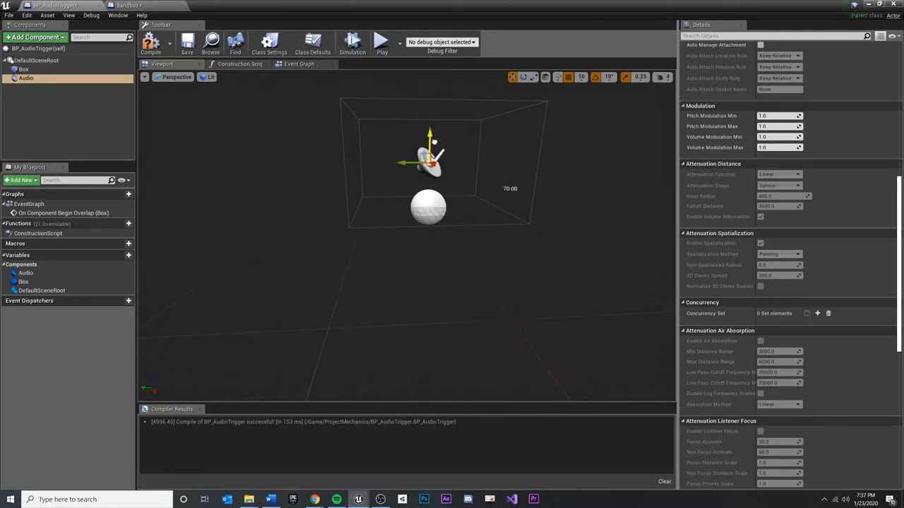
pyautogui.moveTo(431, 156); pyautogui.dragTo(365, 262)
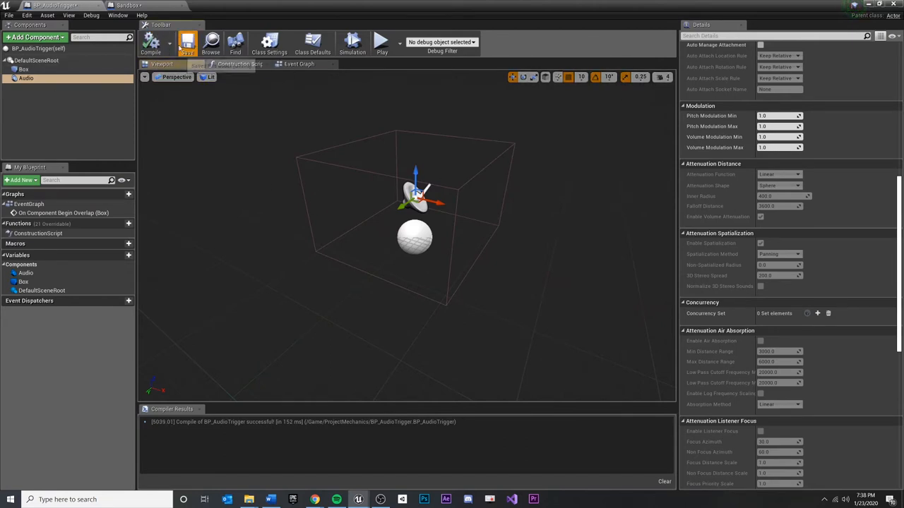
# Step: Return to the event graph and search the action menu for 'Play' off the Branch True pin
pyautogui.click(299, 63)
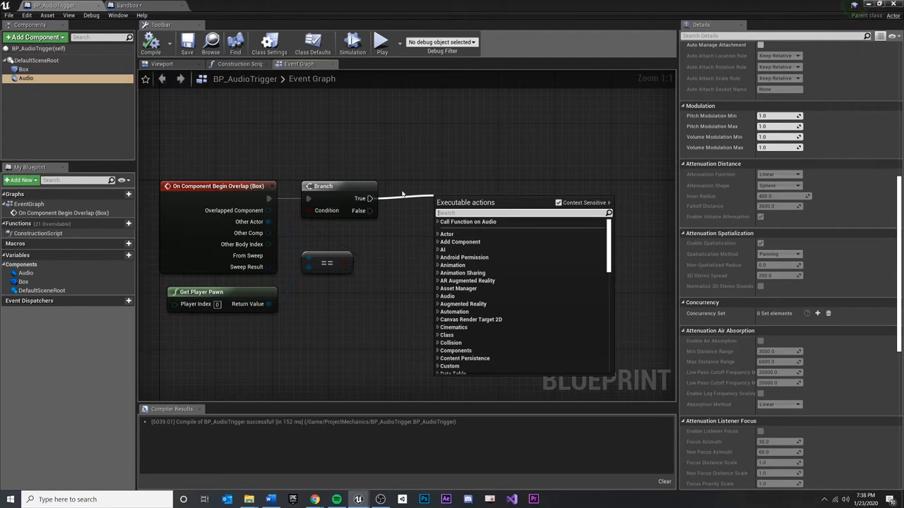
pyautogui.write('Play')
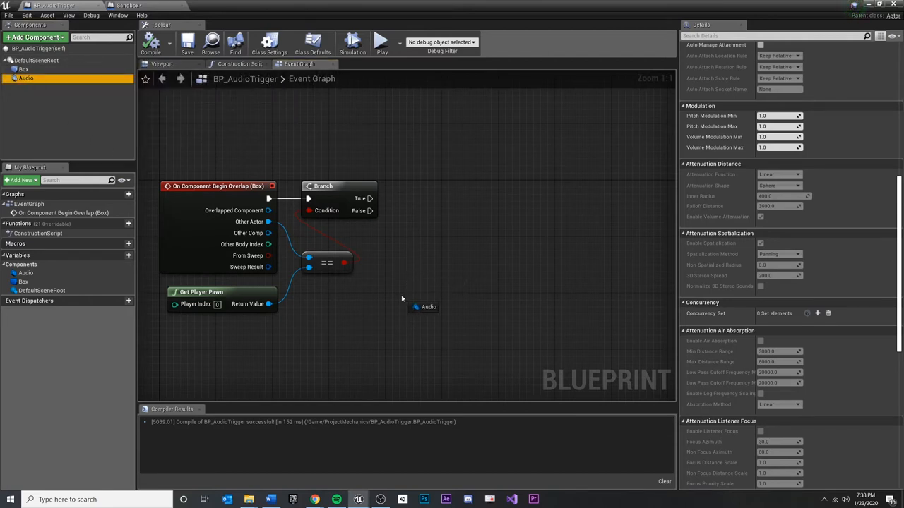
# Step: Wire a Play call on the Audio component to the Branch's True output and compile the blueprint
pyautogui.click(429, 300)
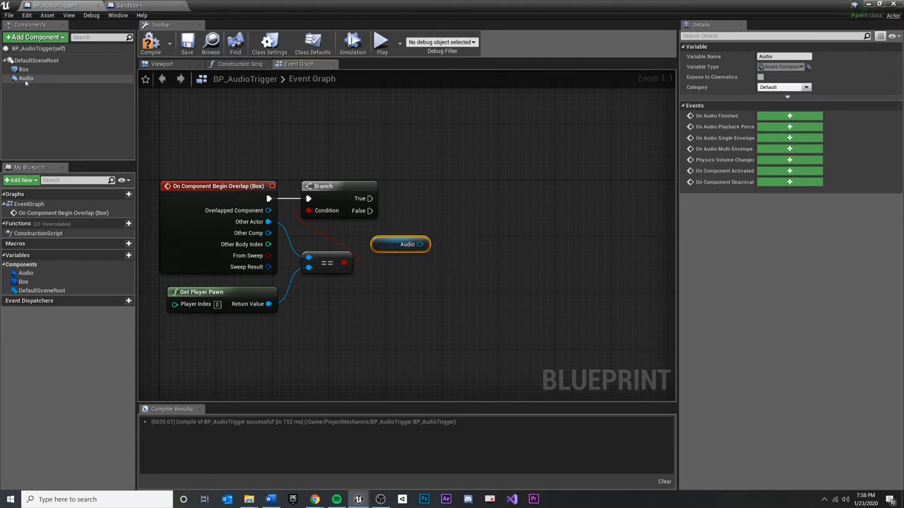
pyautogui.moveTo(402, 244); pyautogui.dragTo(435, 286)
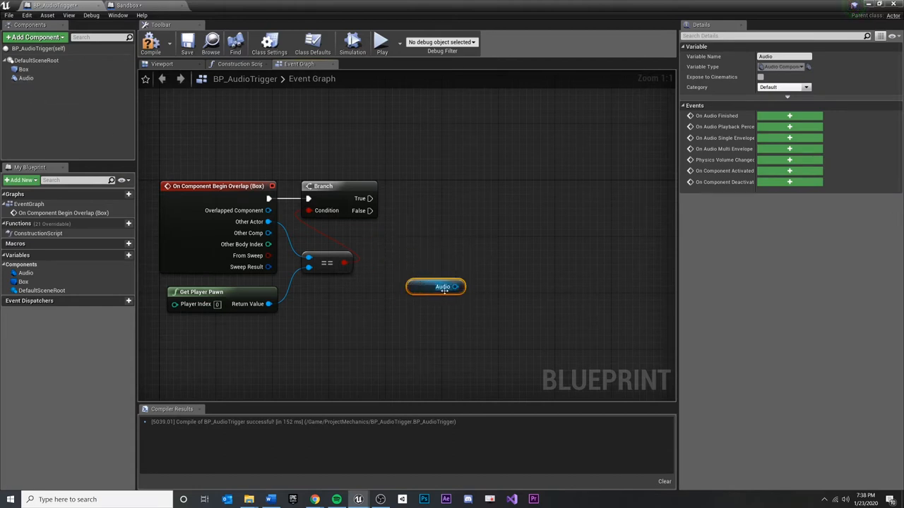
pyautogui.moveTo(463, 285); pyautogui.dragTo(426, 224)
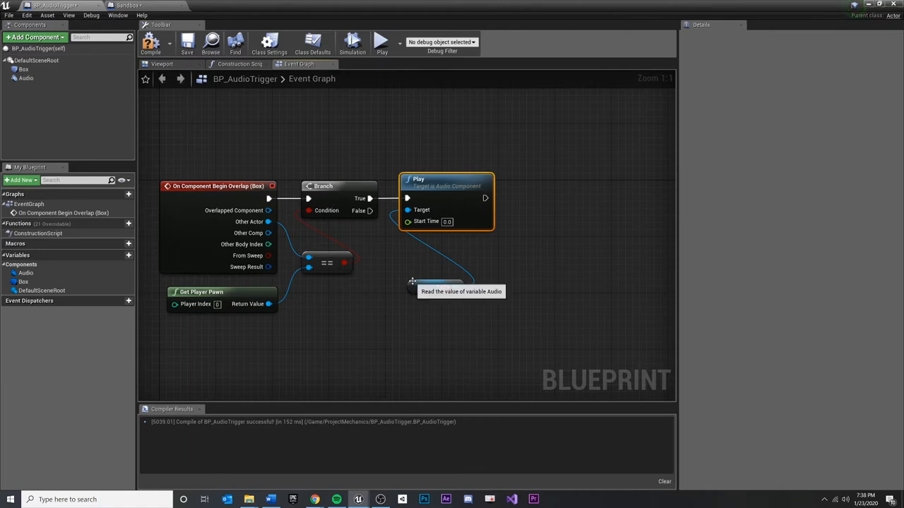
pyautogui.click(401, 244)
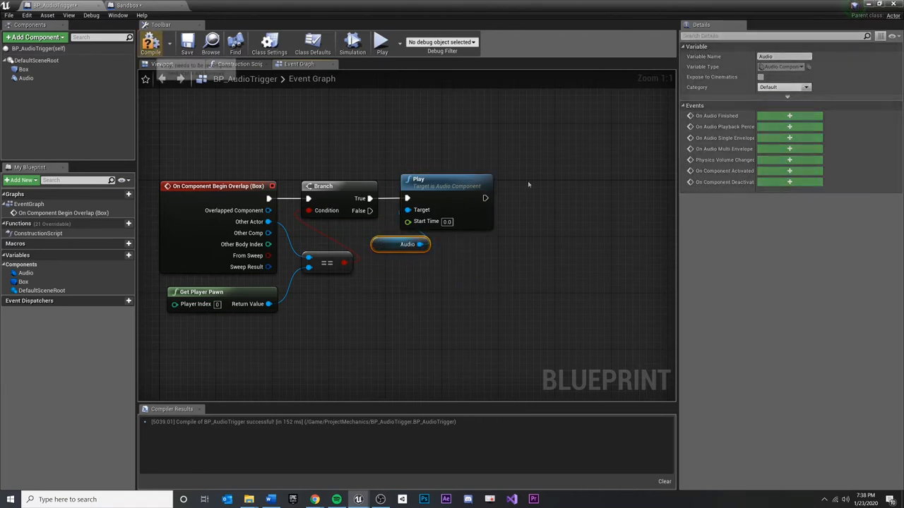
pyautogui.click(362, 155)
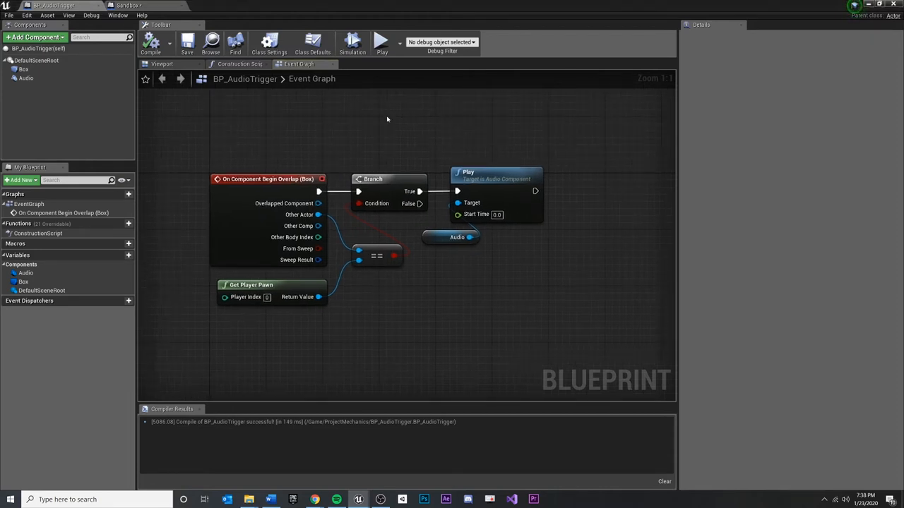
pyautogui.click(161, 64)
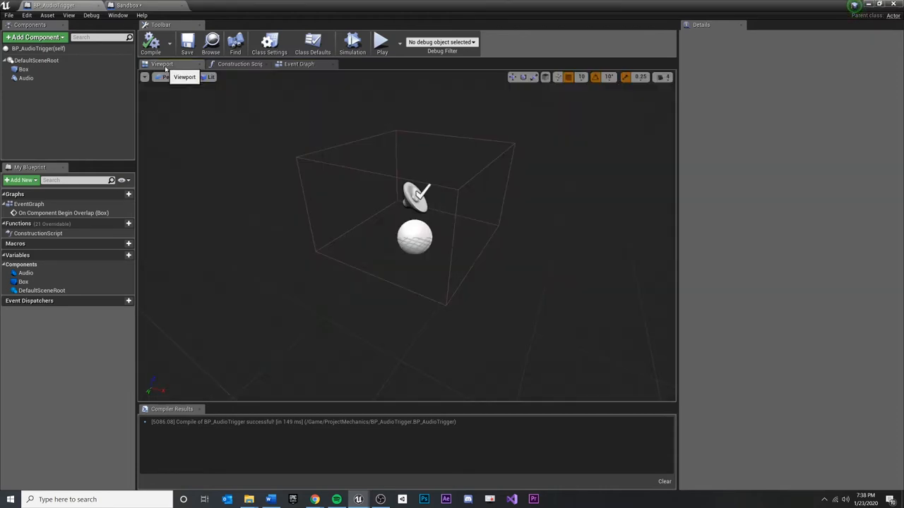
pyautogui.moveTo(25, 78)
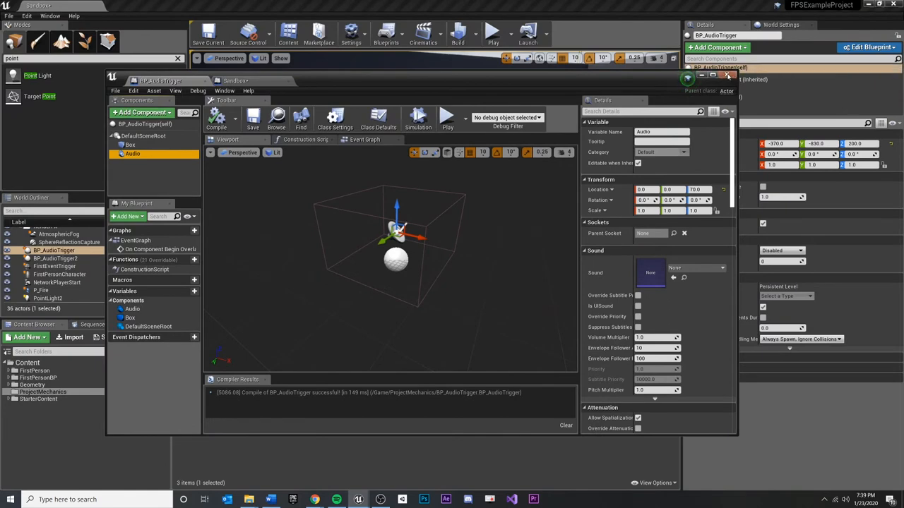
# Step: Return to the level editor and select the placed trigger's Audio component in Details
pyautogui.click(727, 77)
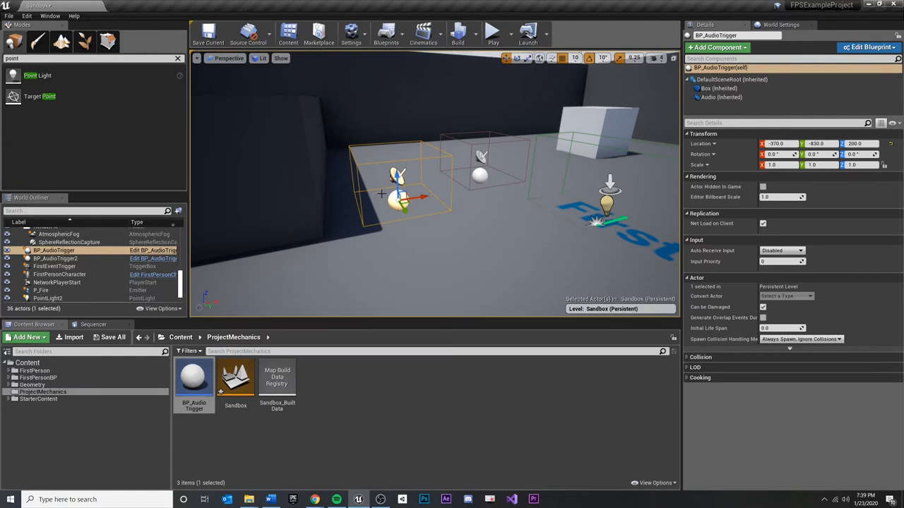
pyautogui.moveTo(435, 185)
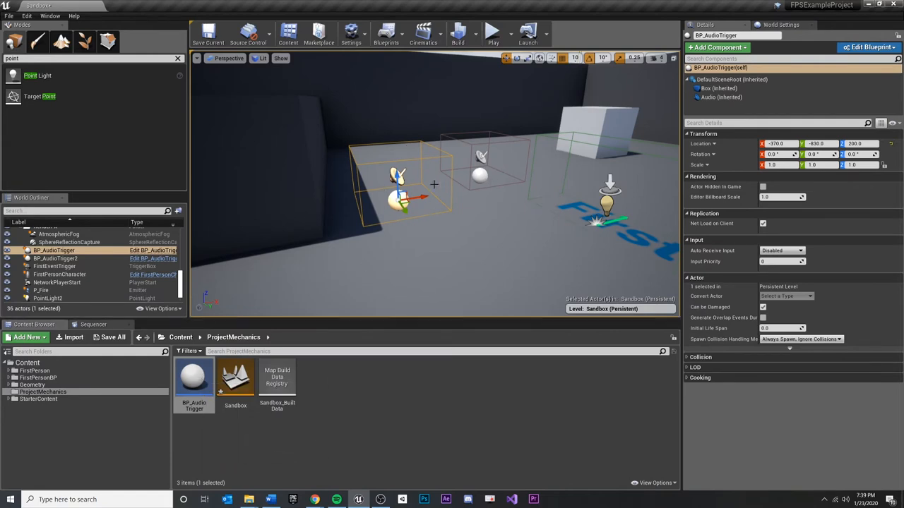
pyautogui.click(721, 96)
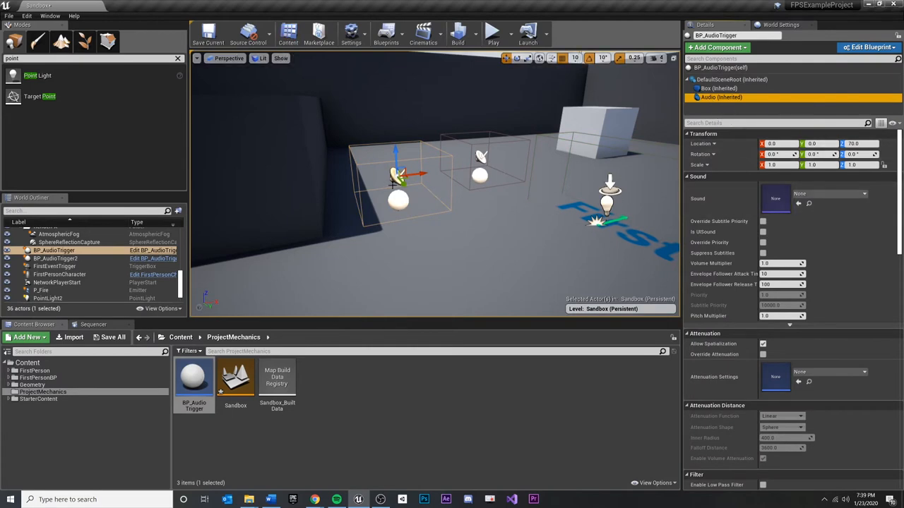
# Step: Assign a sound to the first trigger's Audio component, then view BP_AudioTrigger2's Audio component
pyautogui.click(55, 257)
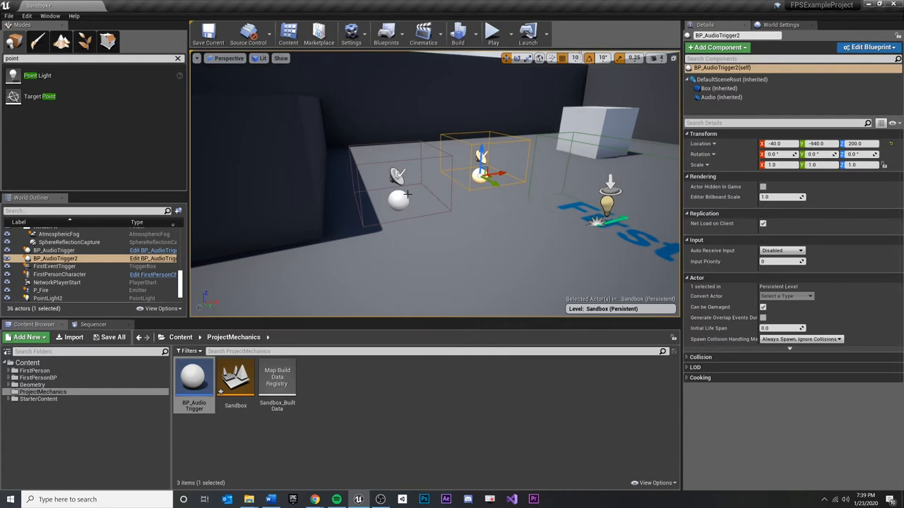
pyautogui.click(54, 250)
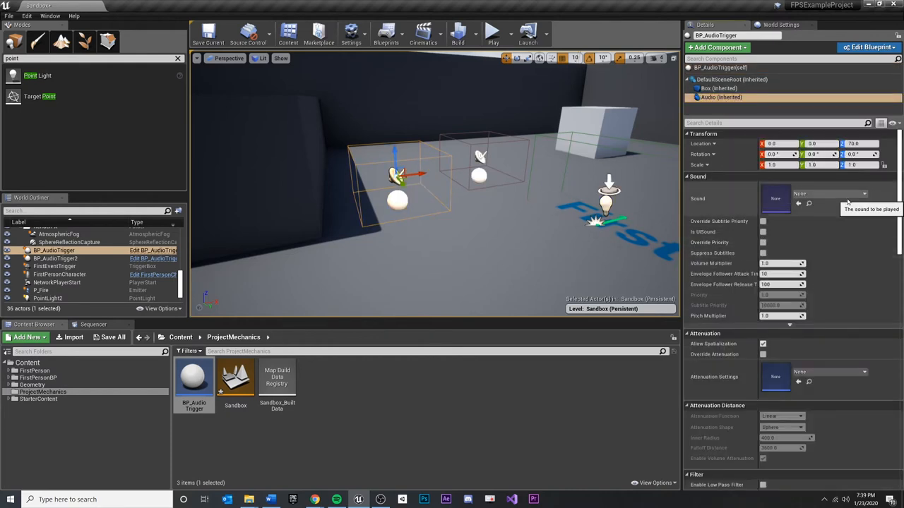
pyautogui.click(865, 193)
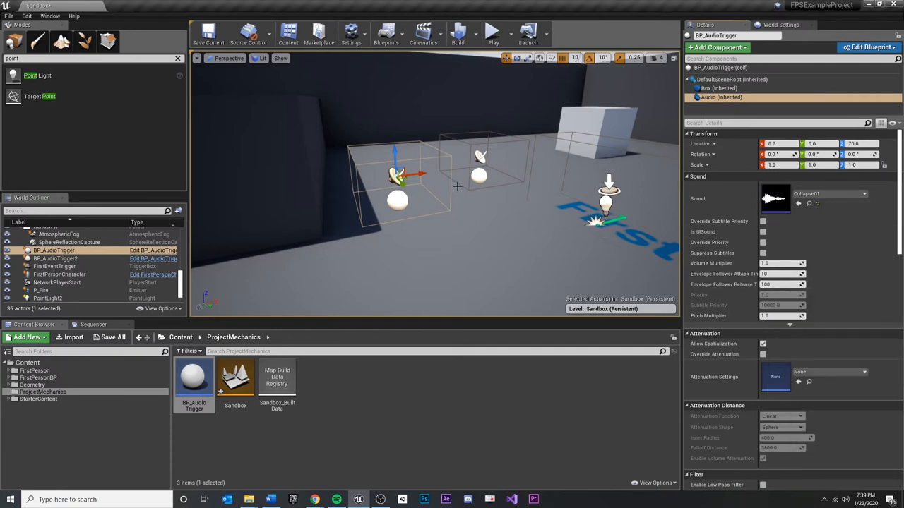
pyautogui.click(55, 258)
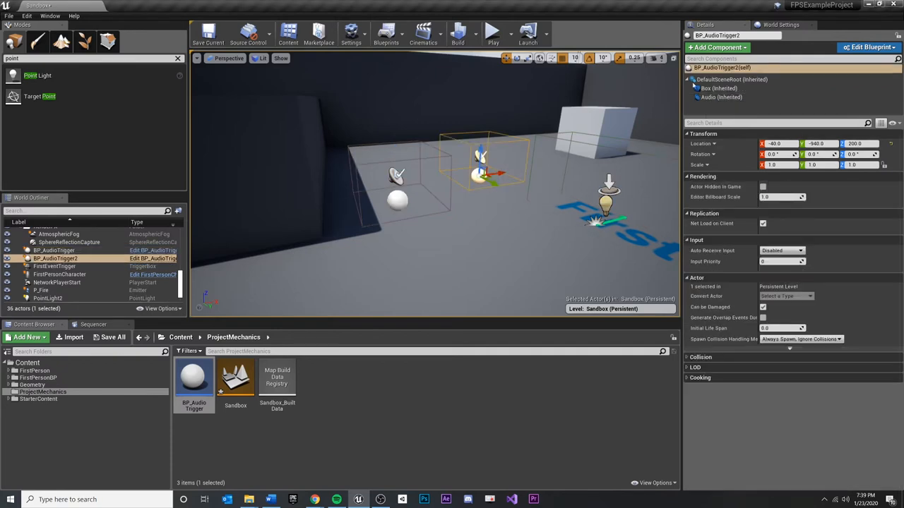
pyautogui.click(709, 96)
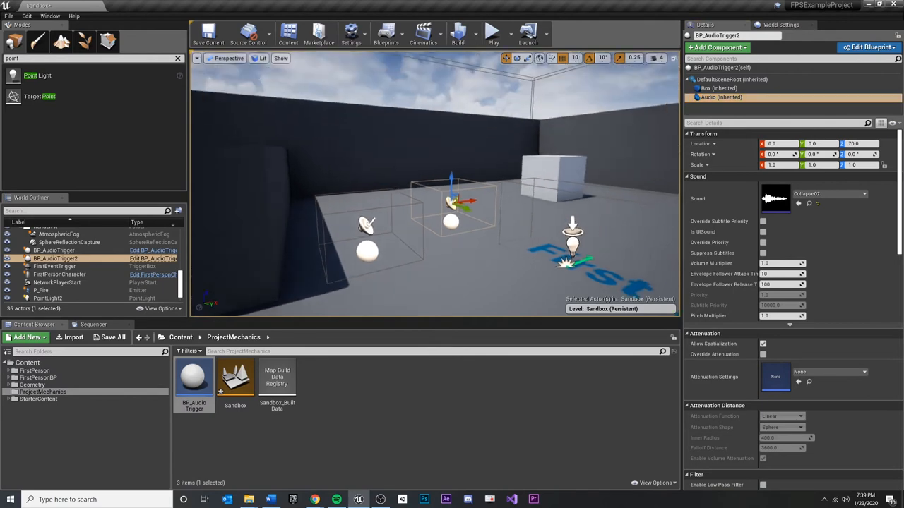
# Step: Play-test the level's sounds, stop the session, and select the first audio trigger again
pyautogui.click(491, 31)
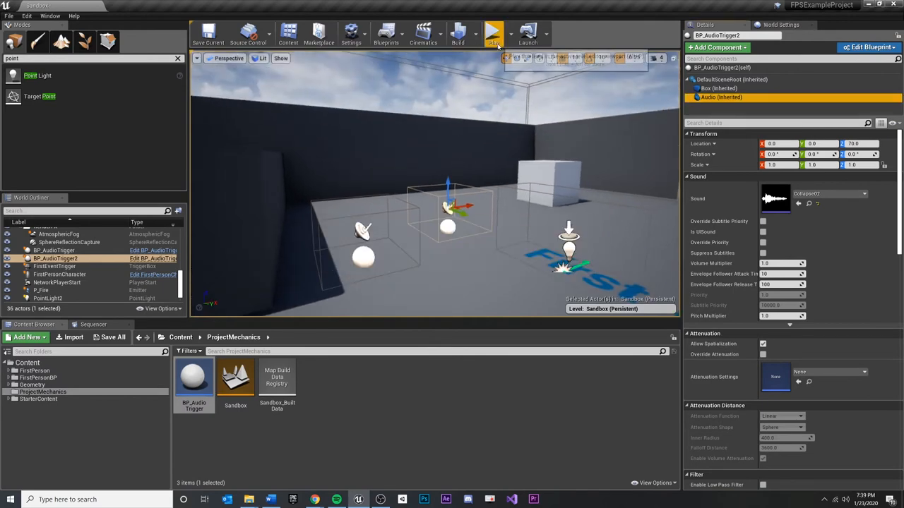
pyautogui.click(492, 31)
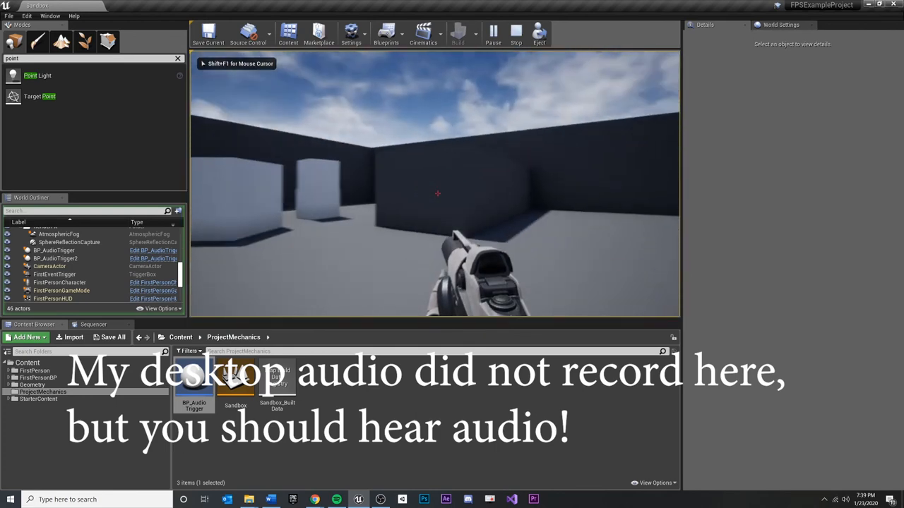
pyautogui.click(517, 34)
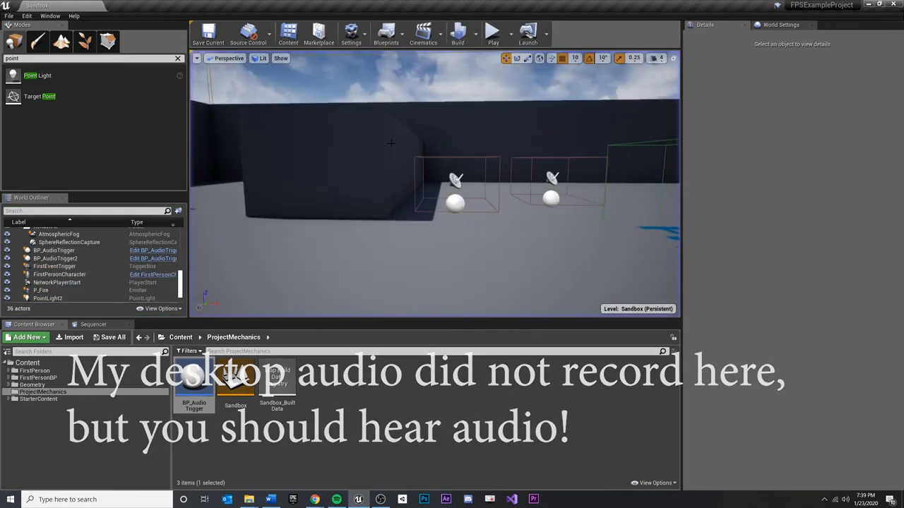
pyautogui.click(455, 205)
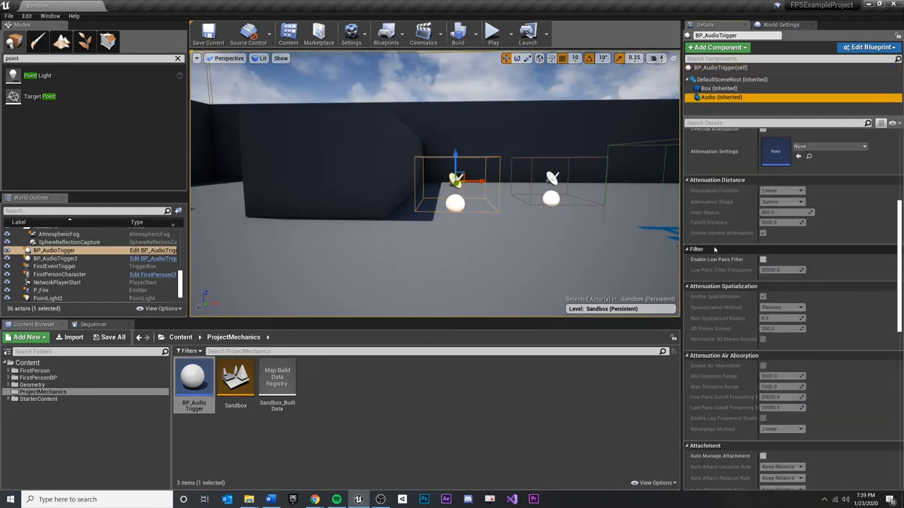
# Step: Turn off Auto Activate on the first trigger's Audio, then show BP_AudioTrigger2's Audio settings
pyautogui.scroll(-3)
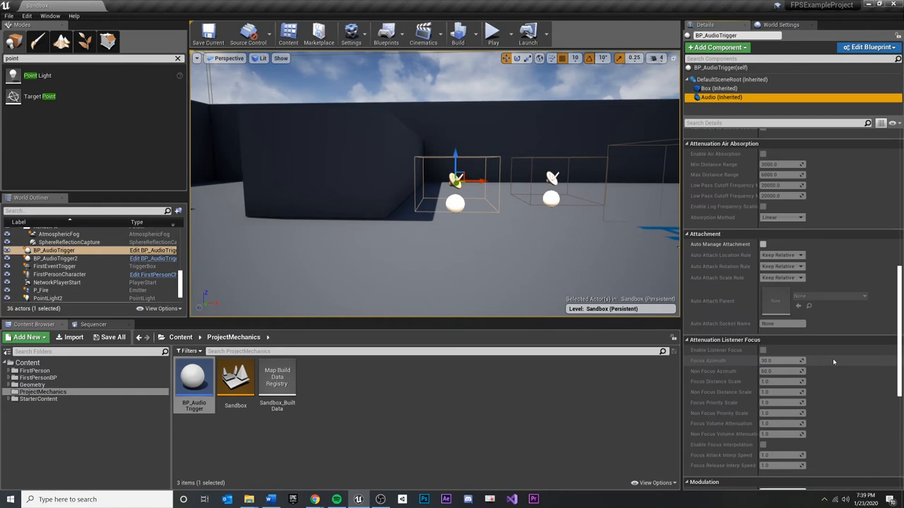
pyautogui.scroll(-3)
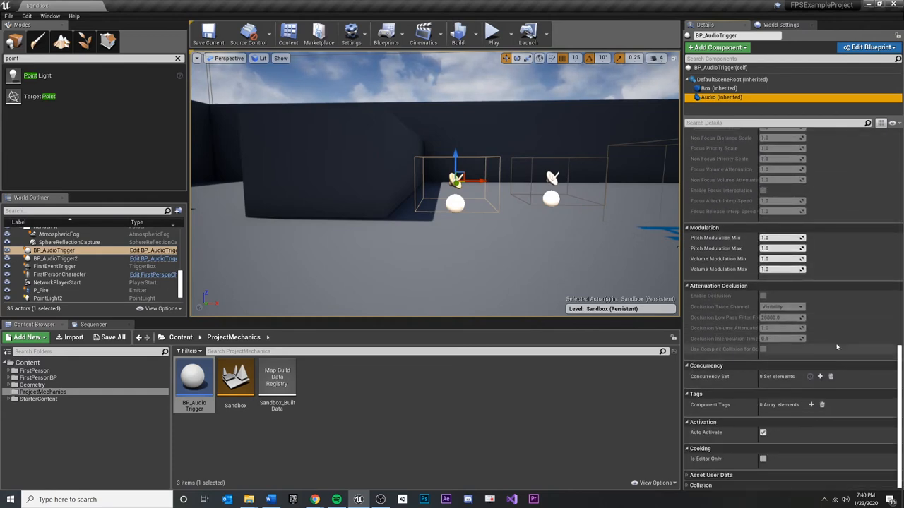
pyautogui.moveTo(763, 432)
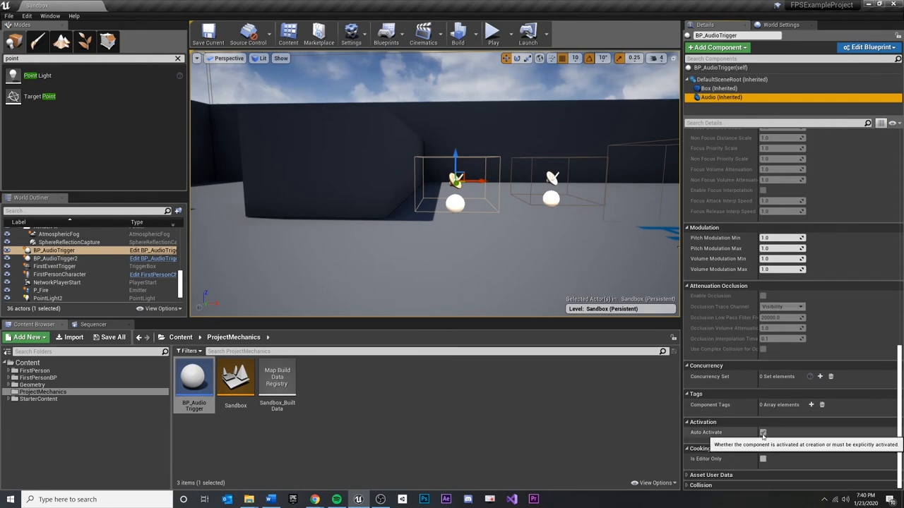
pyautogui.moveTo(774, 389)
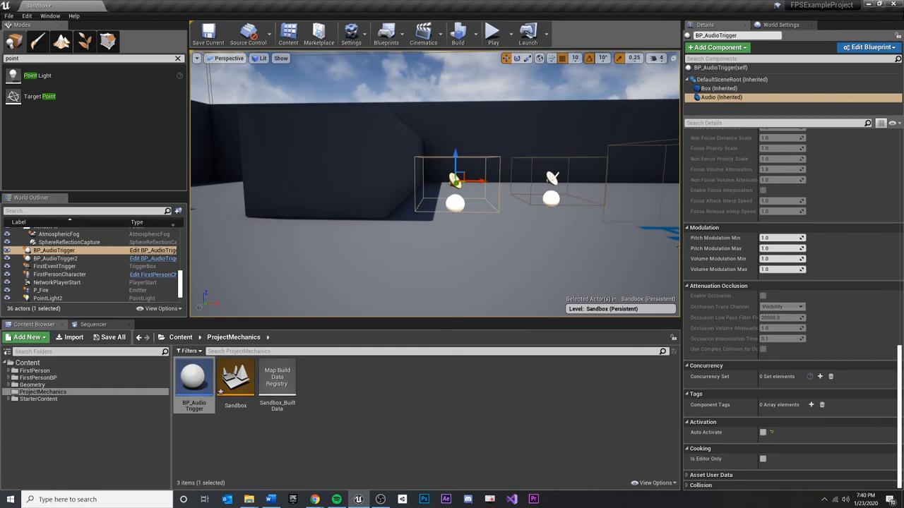
pyautogui.click(53, 257)
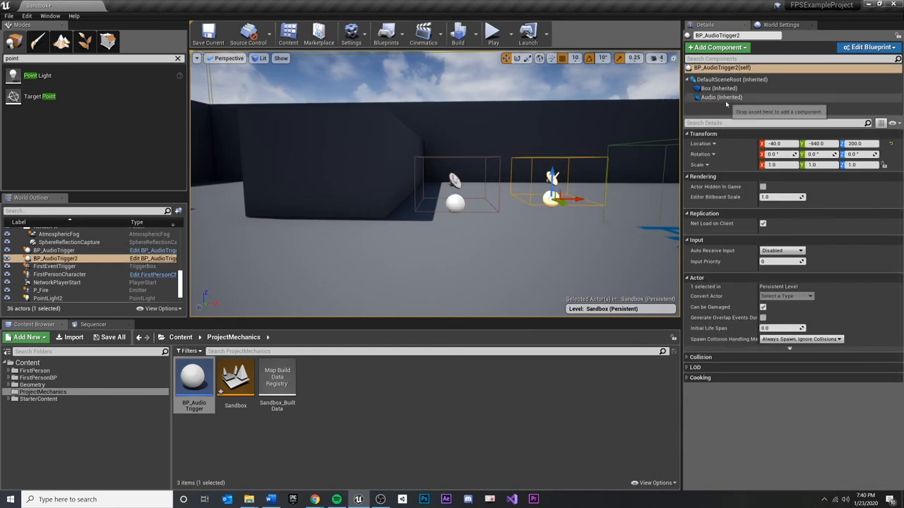
pyautogui.click(720, 96)
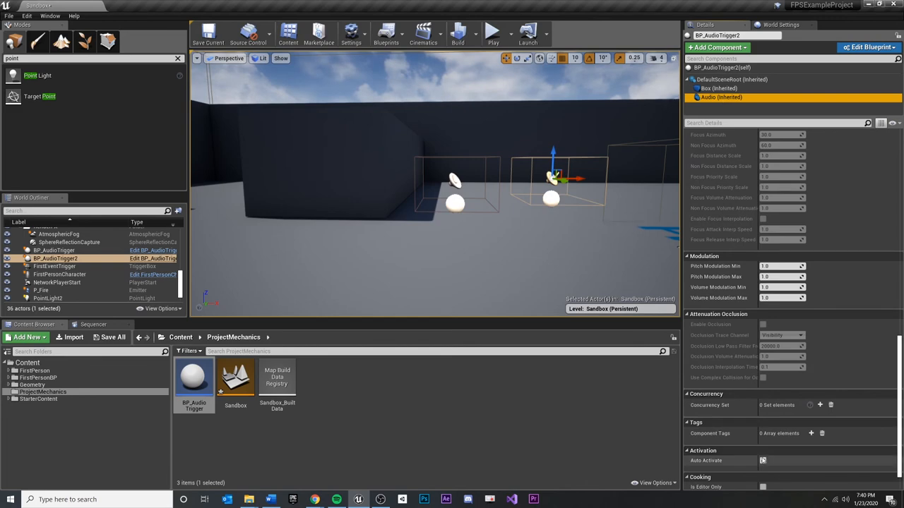
pyautogui.moveTo(491, 31)
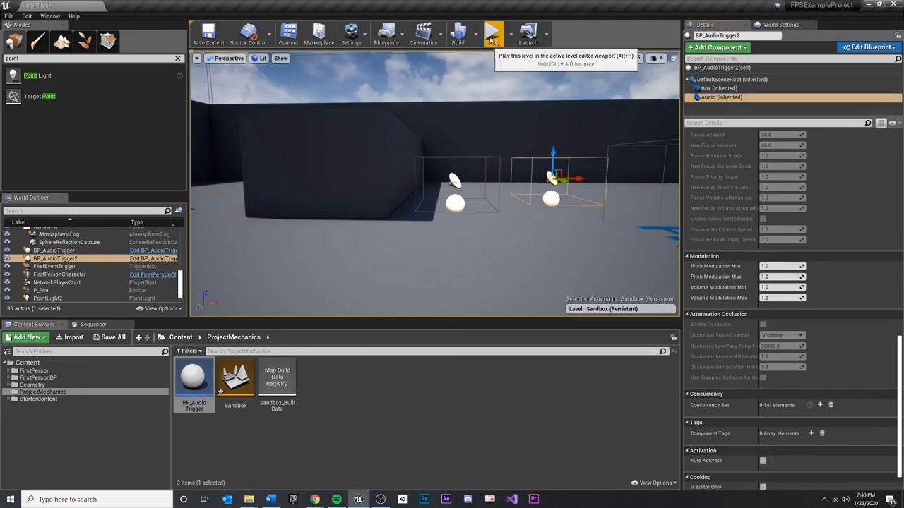
pyautogui.click(493, 31)
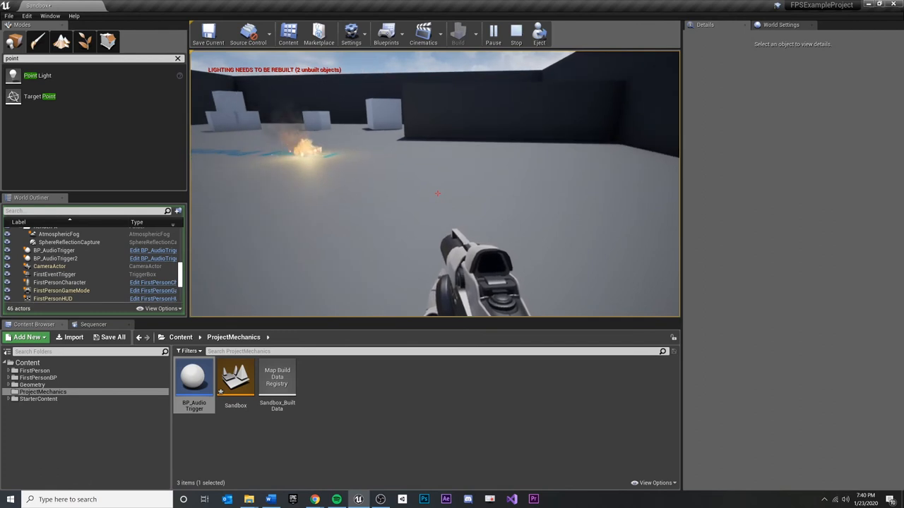
pyautogui.click(517, 31)
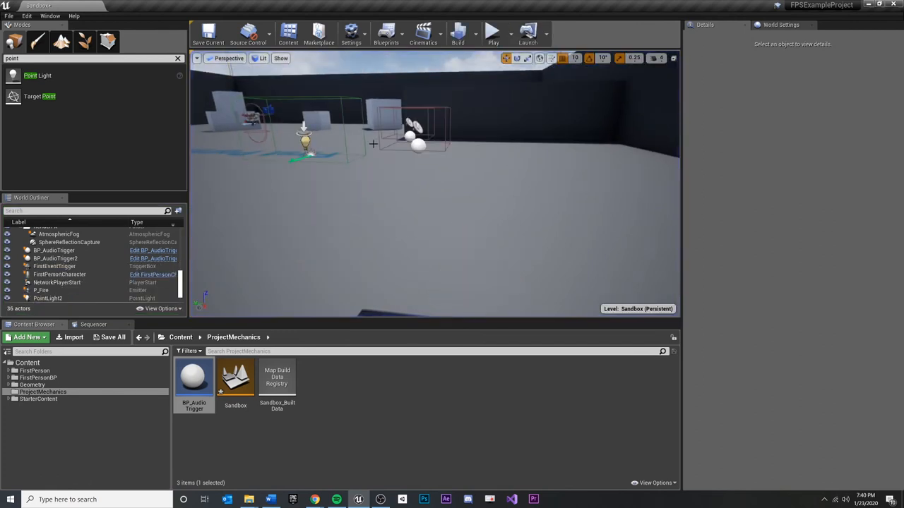
# Step: Set BP_AudioTrigger2's Audio sound to FirstPersonTemplateWeaponFire02
pyautogui.click(55, 258)
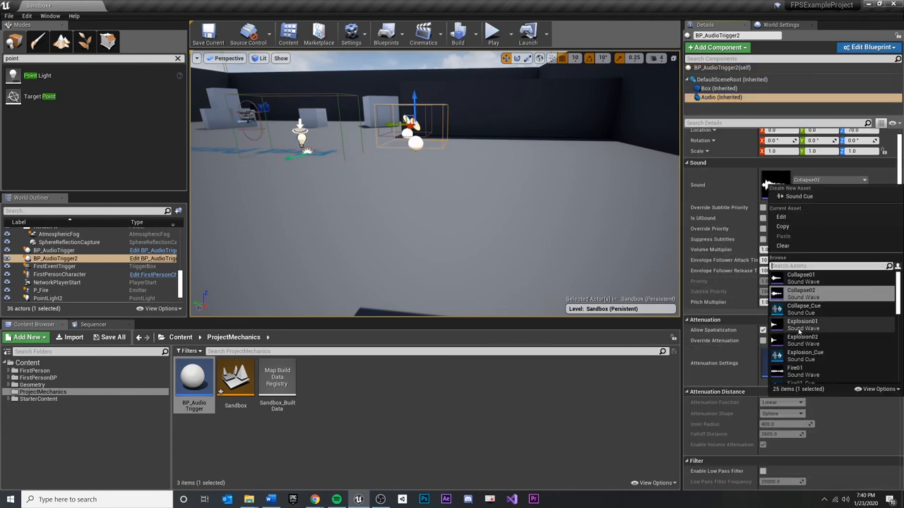
pyautogui.scroll(-3)
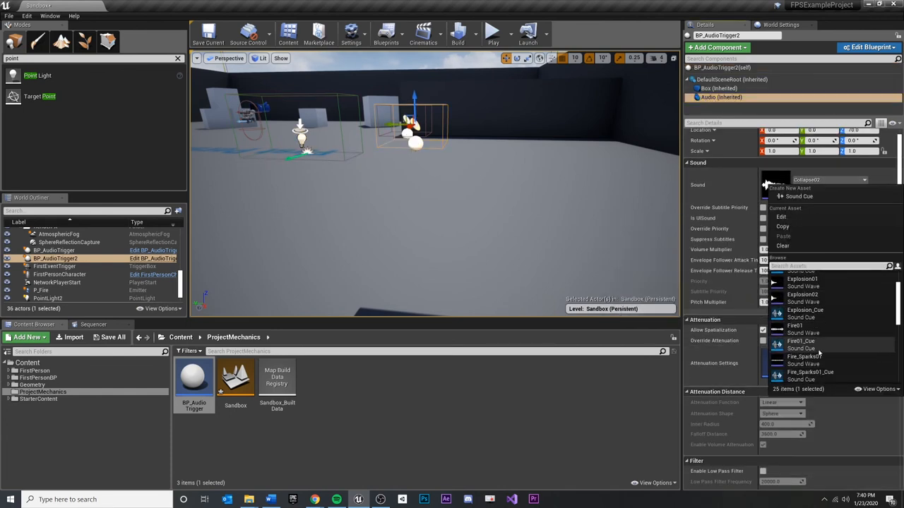
pyautogui.click(802, 356)
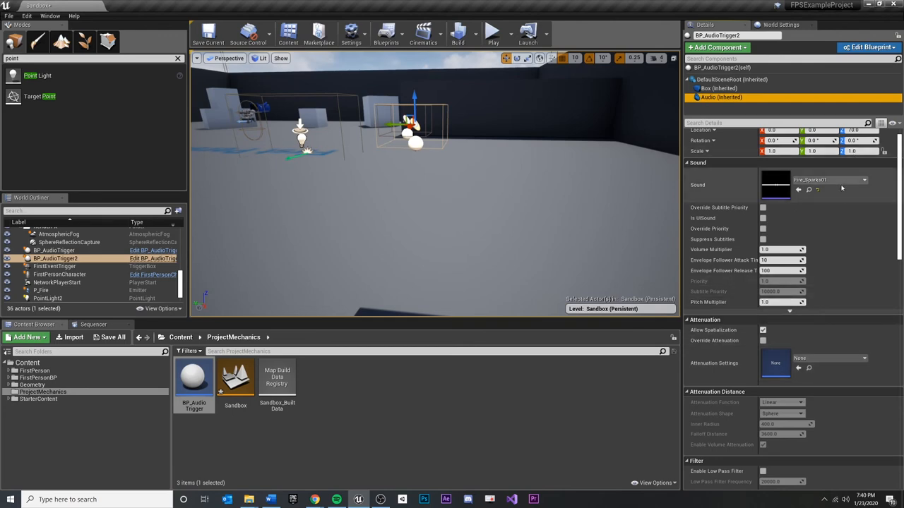
pyautogui.click(864, 180)
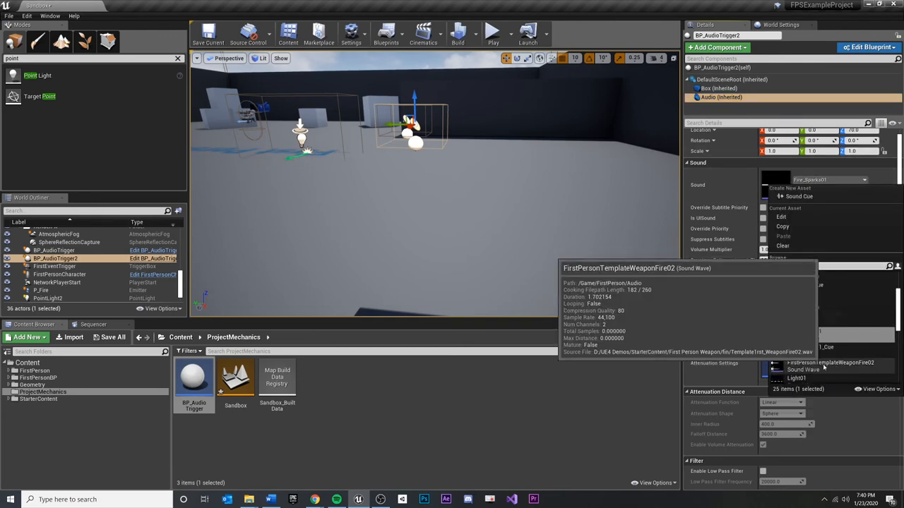
pyautogui.click(831, 361)
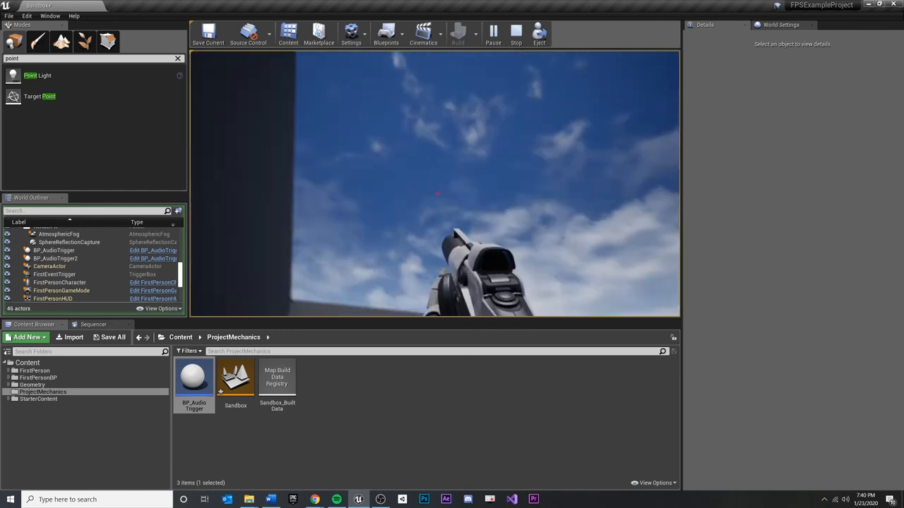
pyautogui.click(517, 34)
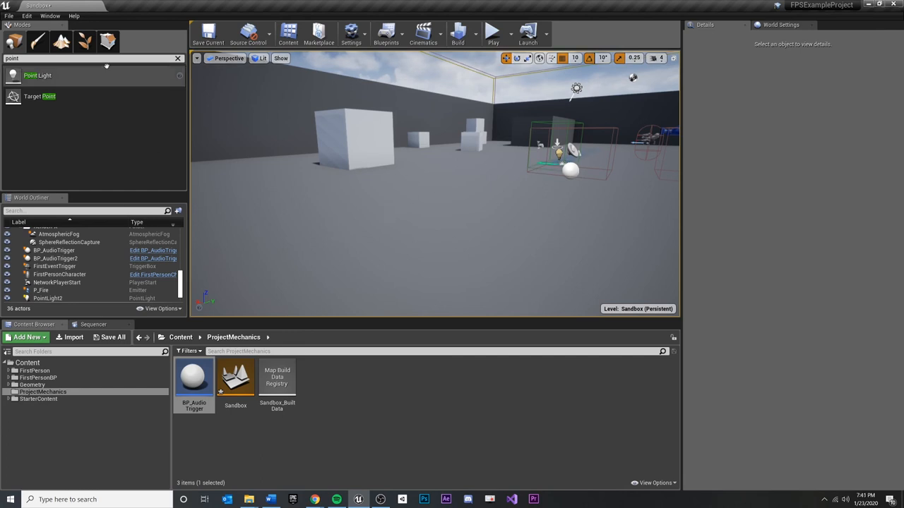
pyautogui.doubleClick(195, 378)
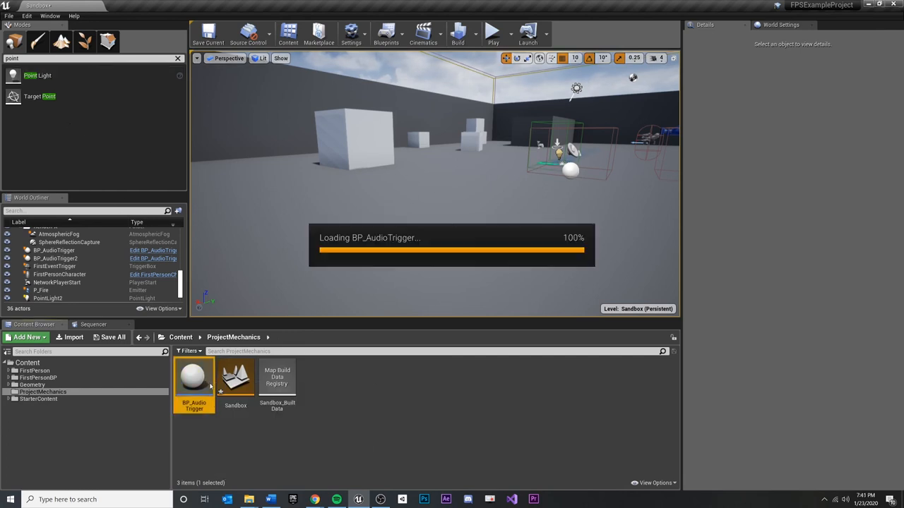
pyautogui.doubleClick(195, 379)
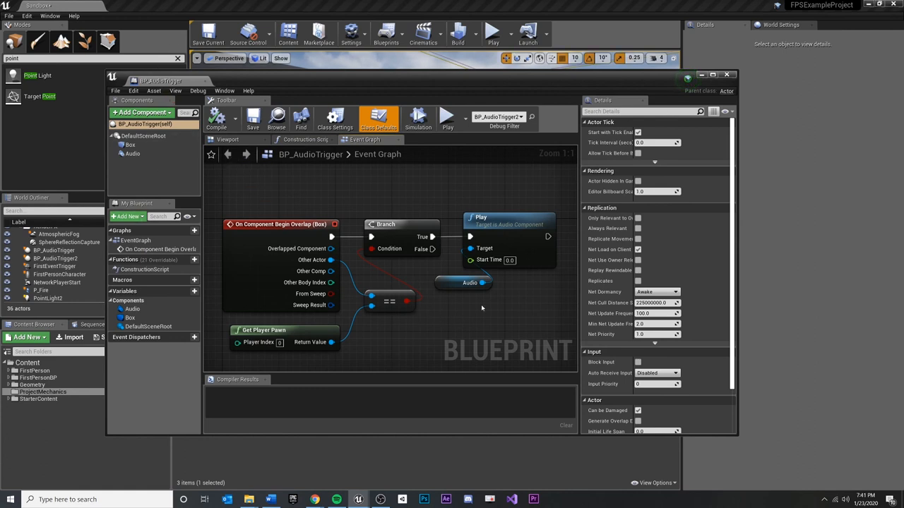
pyautogui.moveTo(132, 154)
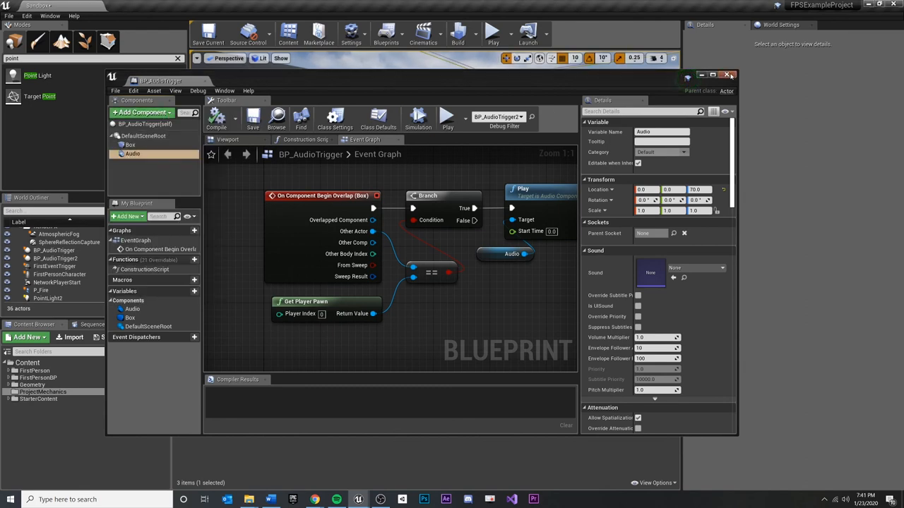
pyautogui.click(729, 75)
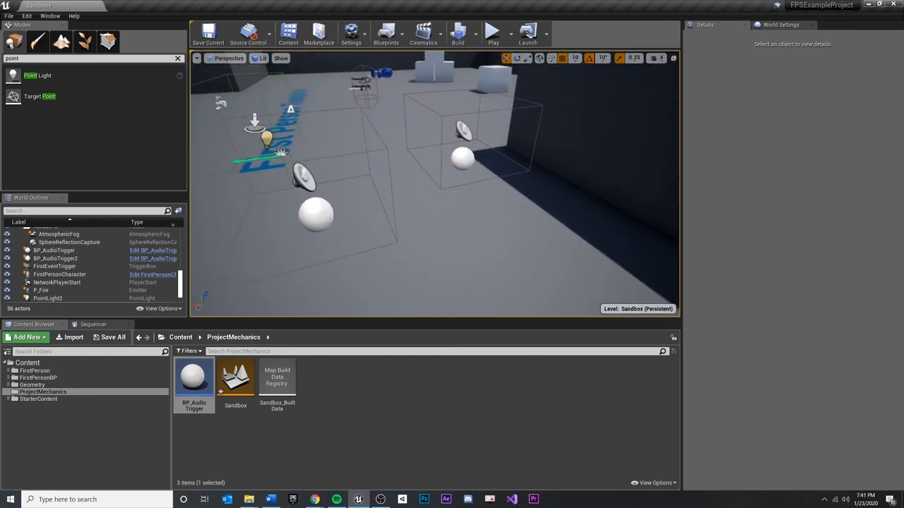
# Step: Select the first BP_AudioTrigger actor to show its Details
pyautogui.click(54, 250)
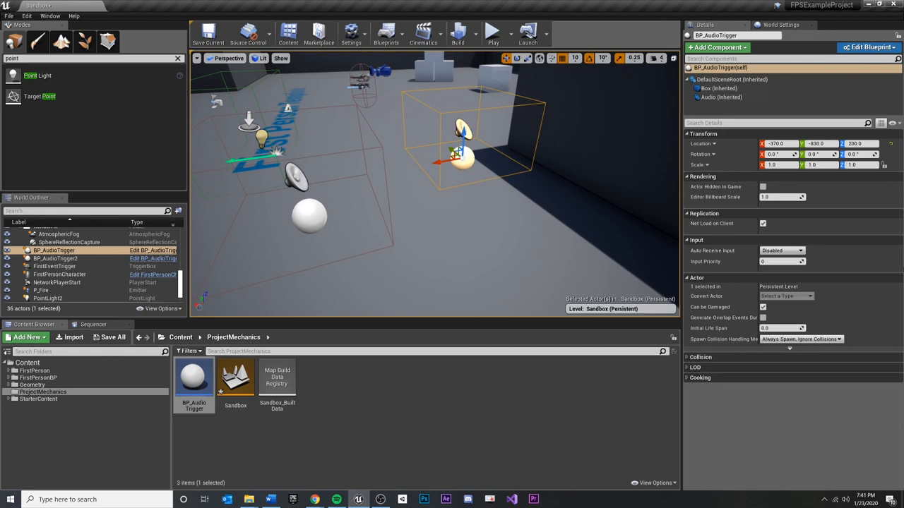
pyautogui.moveTo(435, 126)
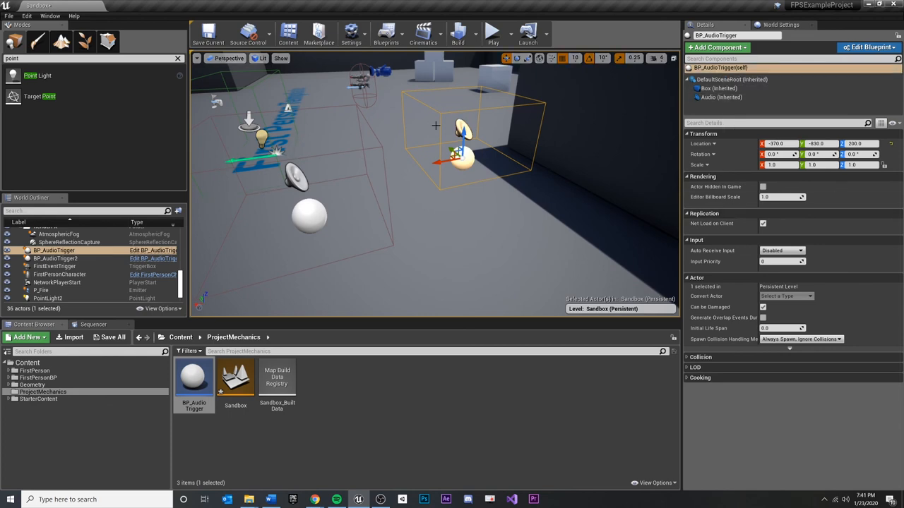